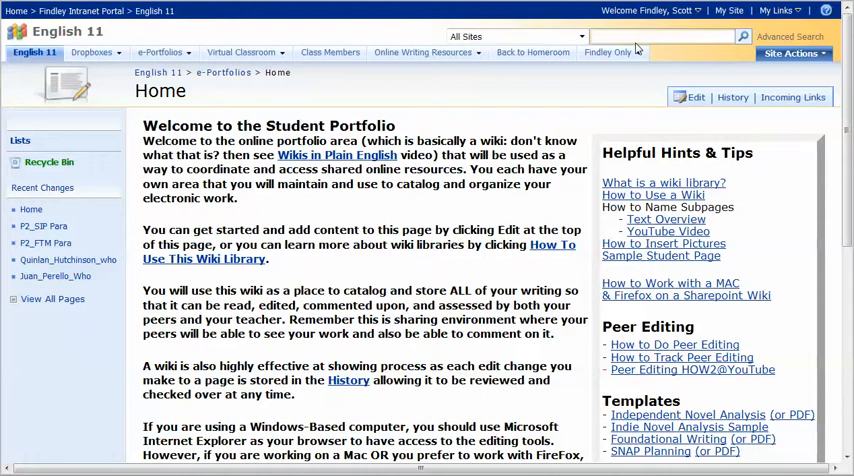
- Open the 'How Name Subpages' page from the Resource Wiki
left_click(608, 52)
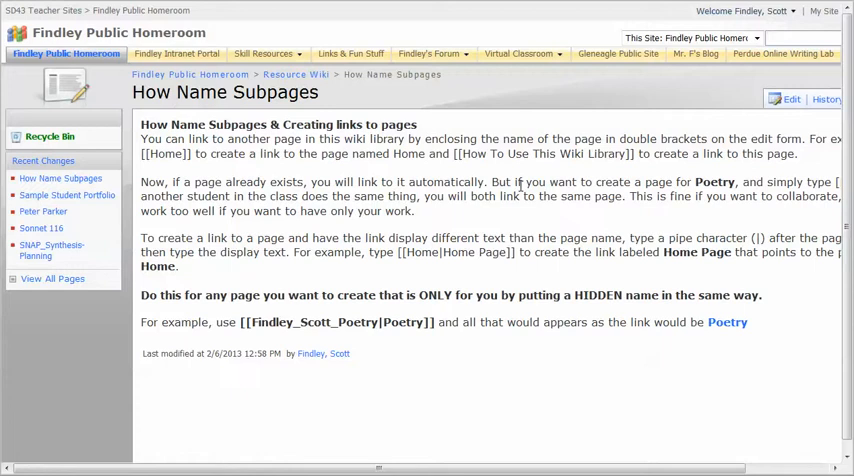
mouse_move(424, 139)
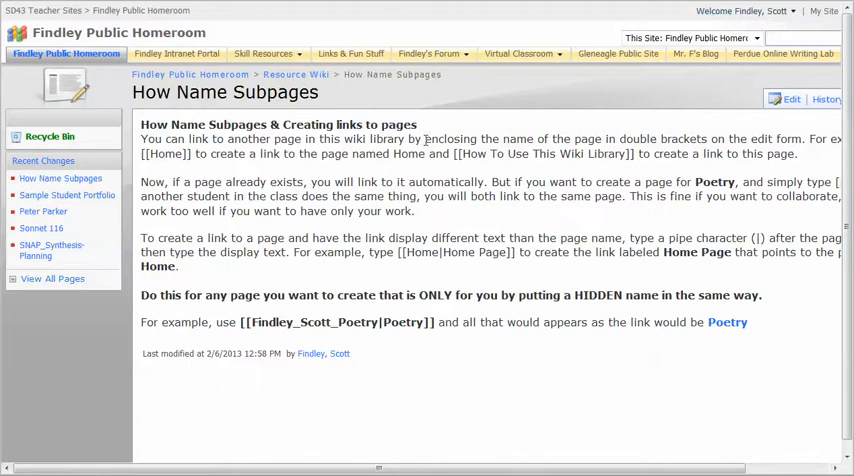
mouse_move(336, 96)
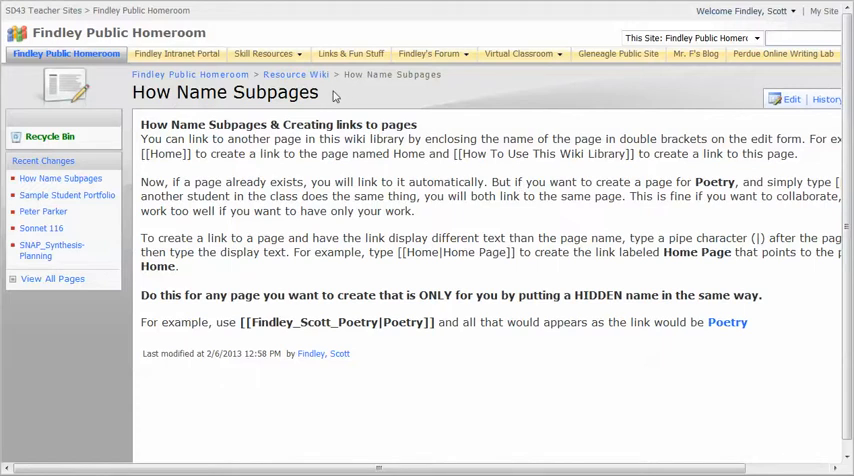
mouse_move(727, 322)
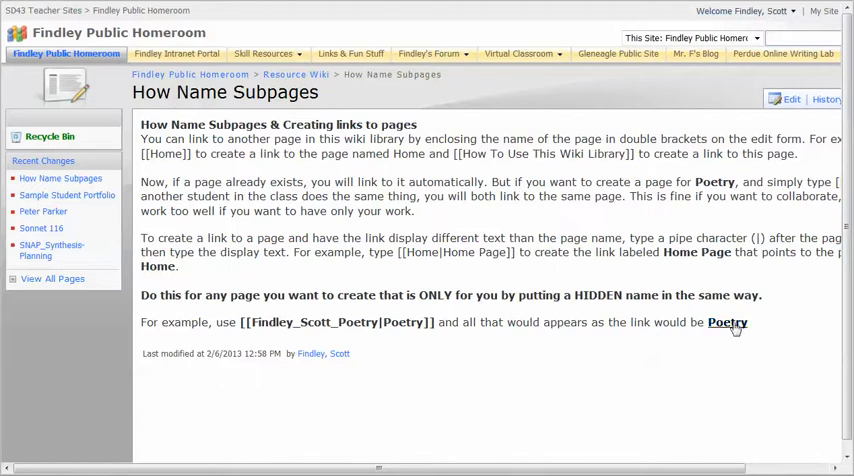
left_click(726, 322)
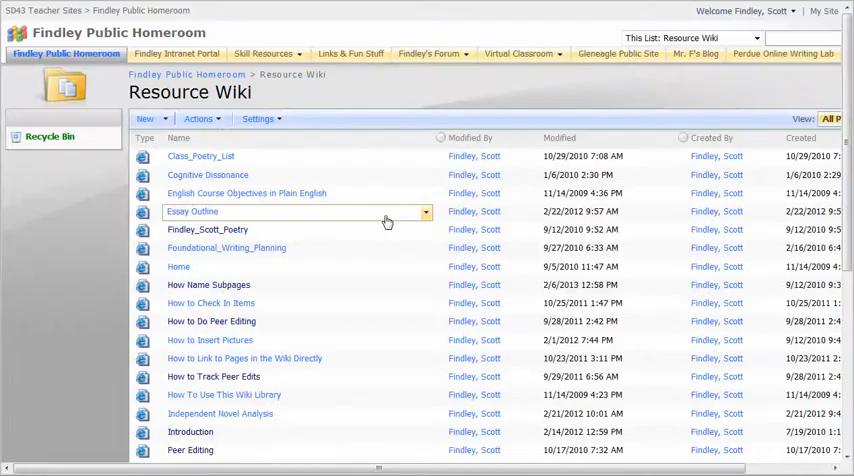
scroll("down", 3)
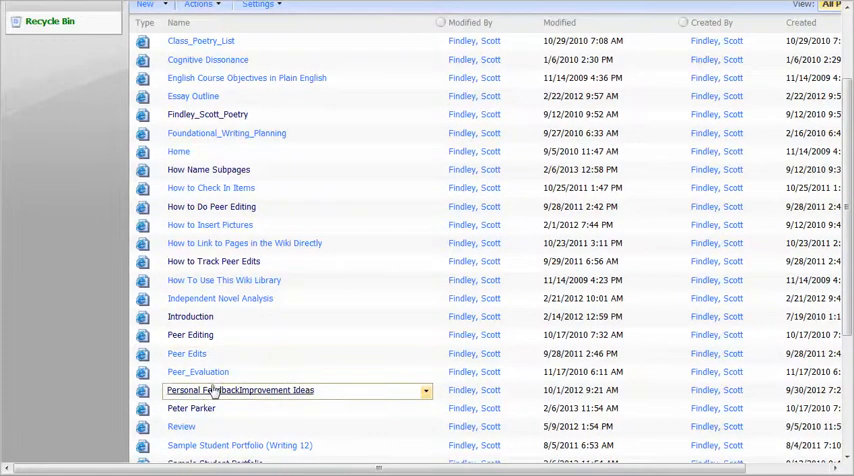
scroll("down", 3)
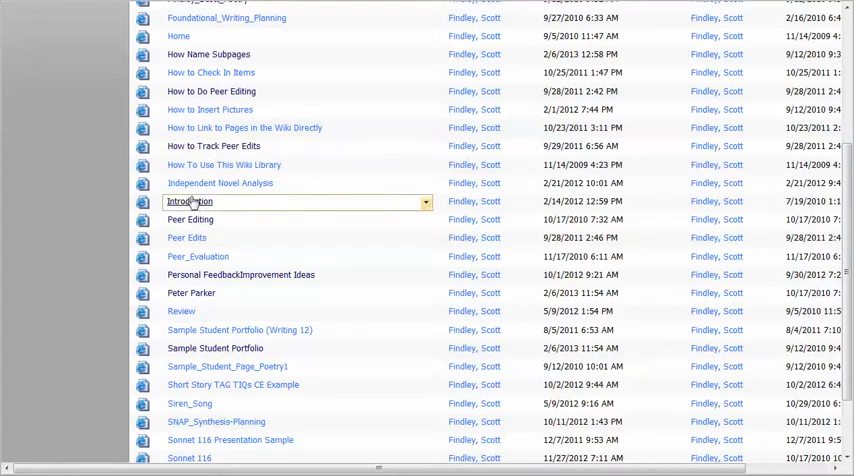
mouse_move(196, 201)
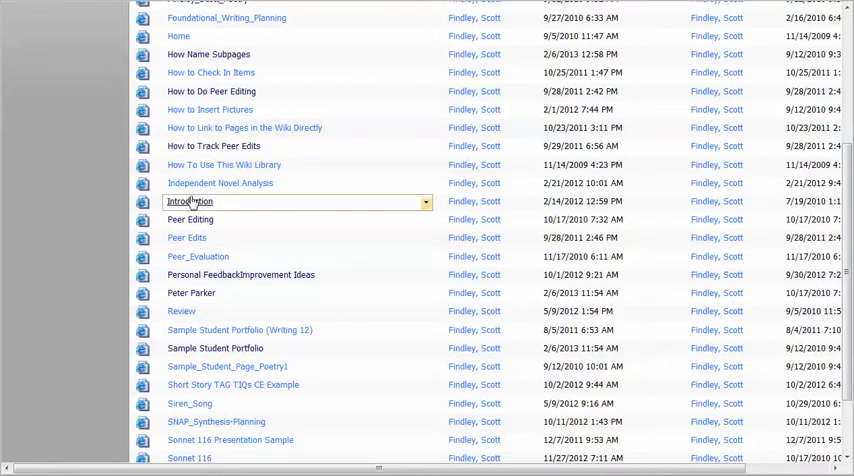
left_click(208, 54)
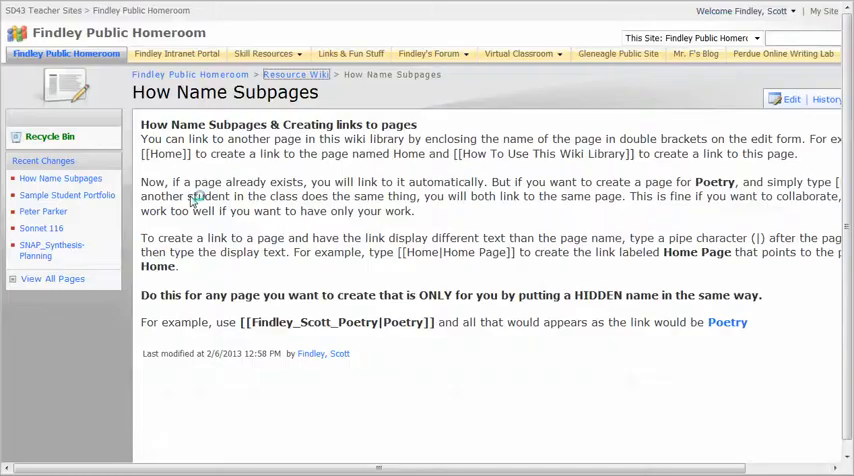
left_click(790, 98)
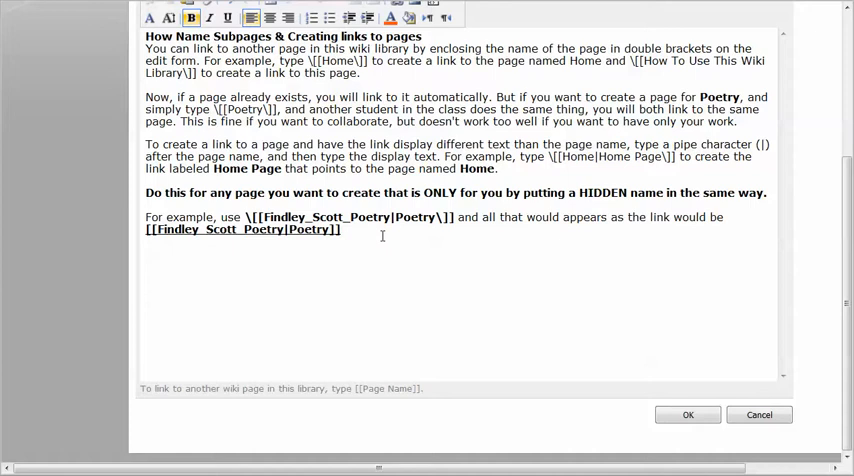
type("[[")
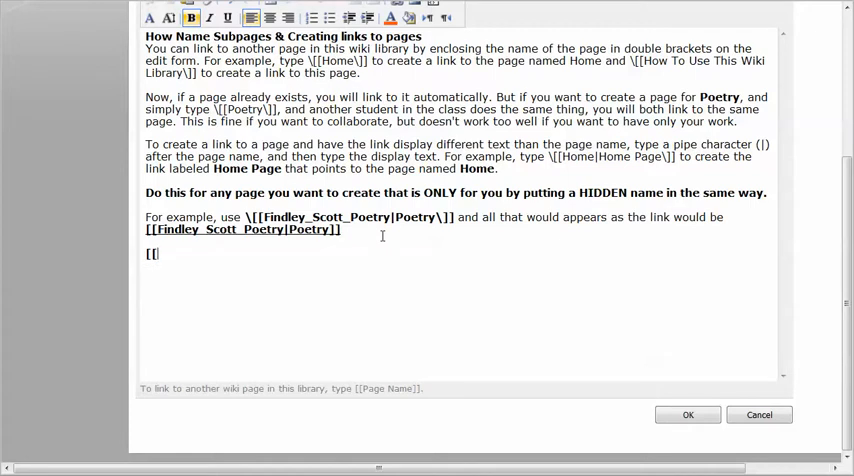
type("Fin")
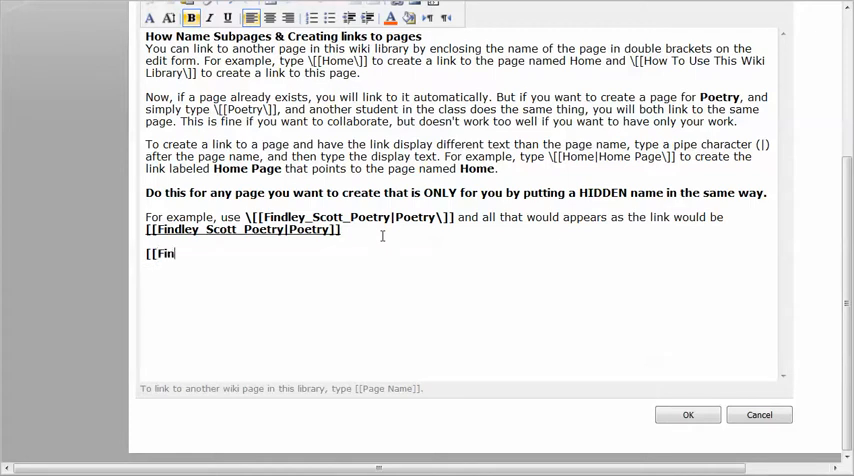
type("dley_Scott")
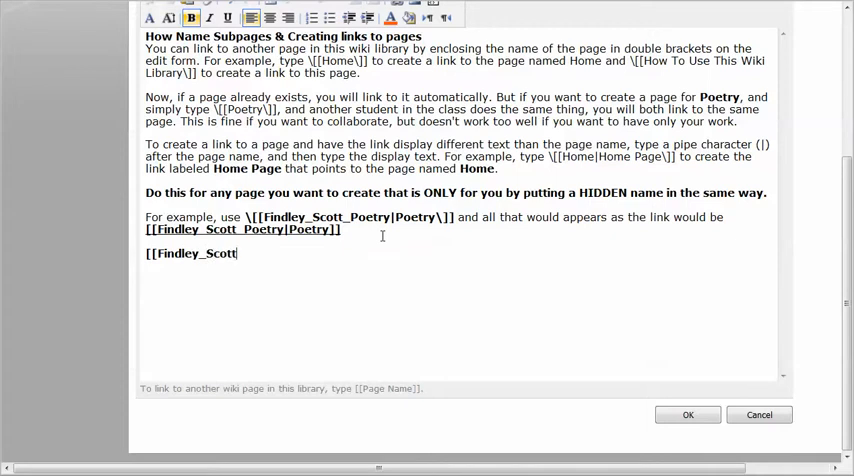
type("_")
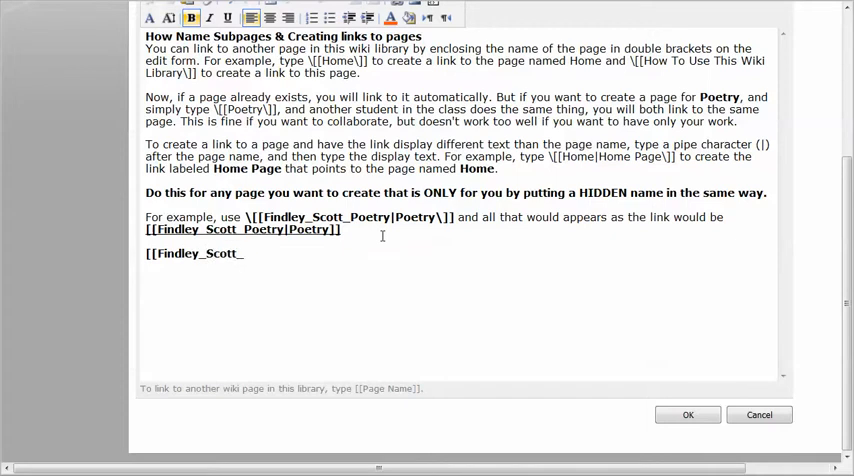
type("In")
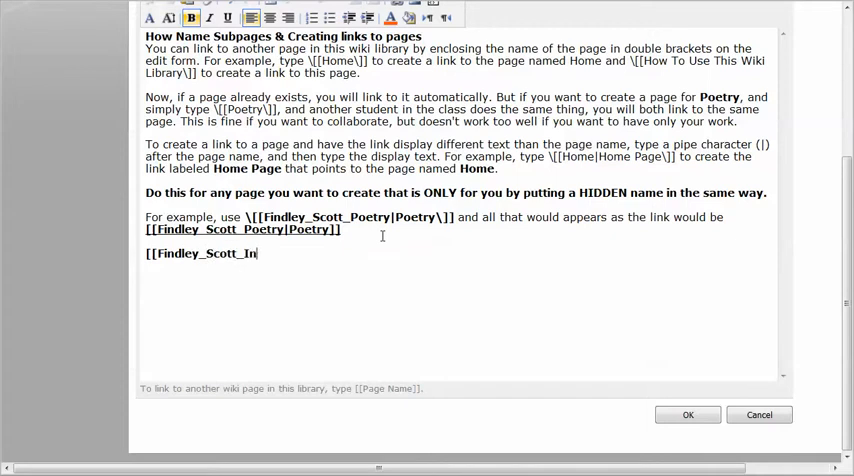
type("troduc")
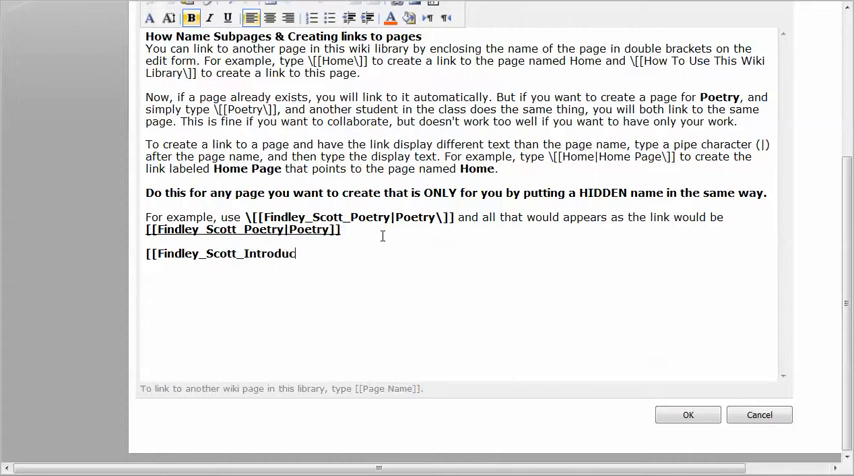
type("tion")
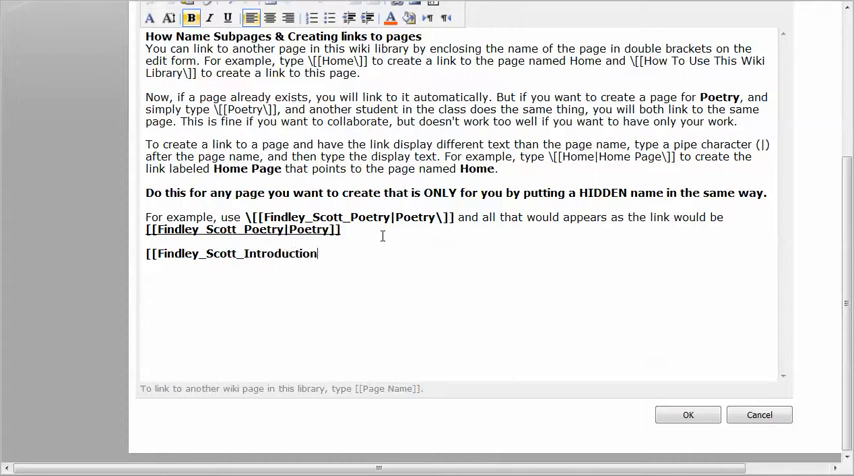
type("]]")
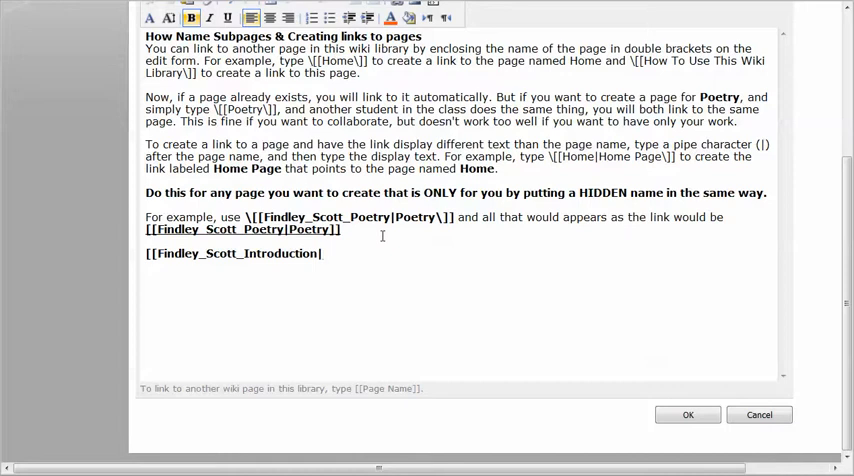
type("Introduction to Poetry]]")
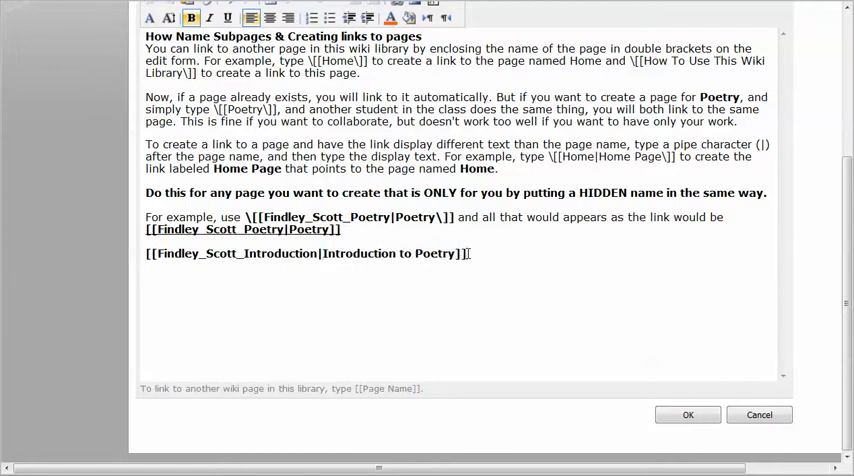
type("[[")
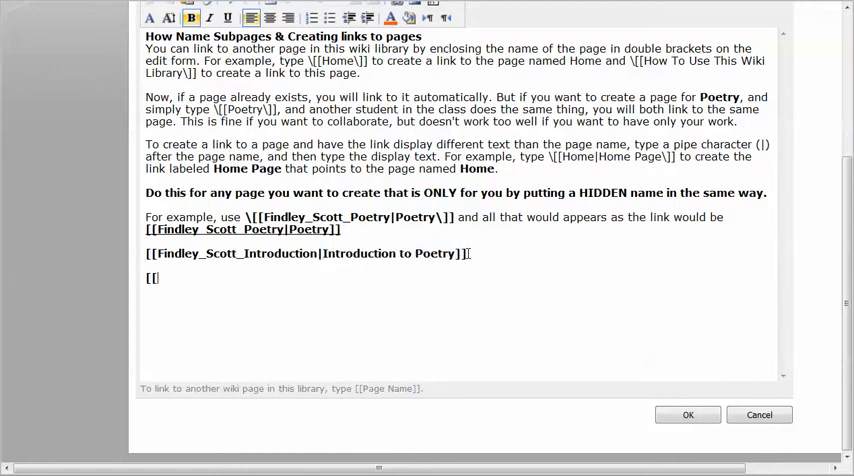
- Add the [[Introduction]] link and save the wiki page
type("Introduction")
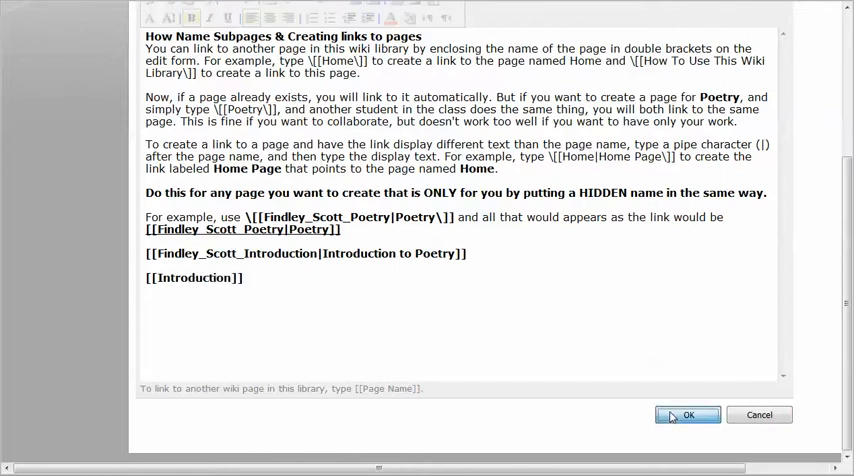
left_click(687, 415)
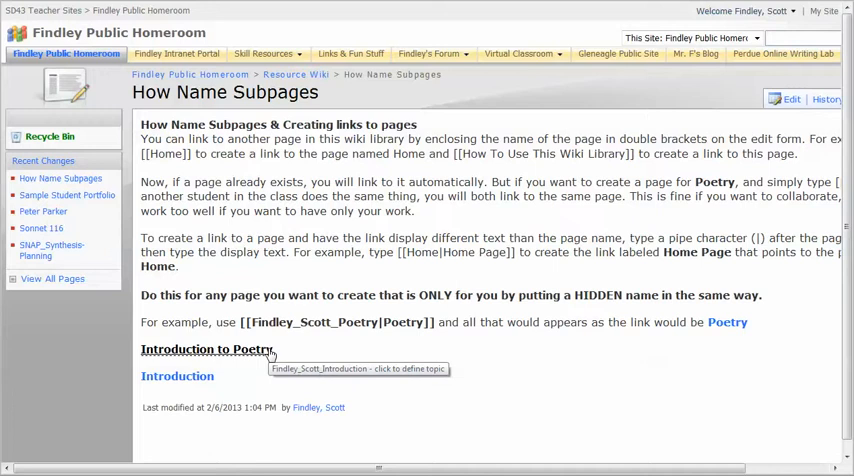
mouse_move(190, 389)
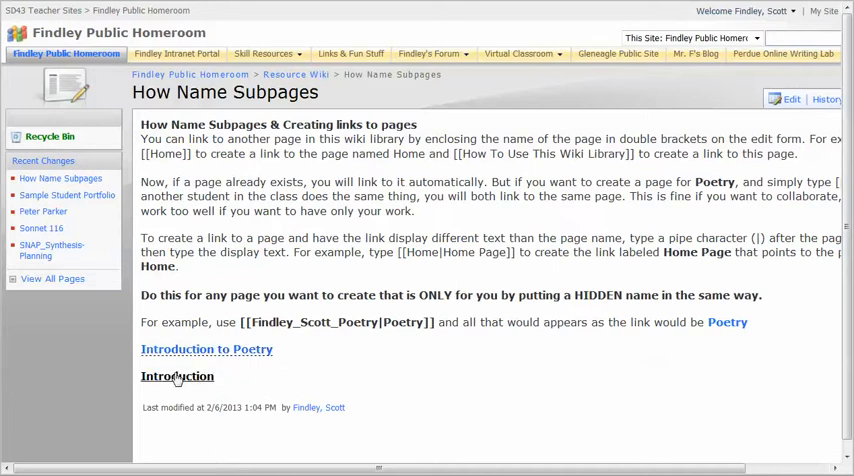
- Follow the new 'Introduction' link to the existing Introduction page
left_click(177, 376)
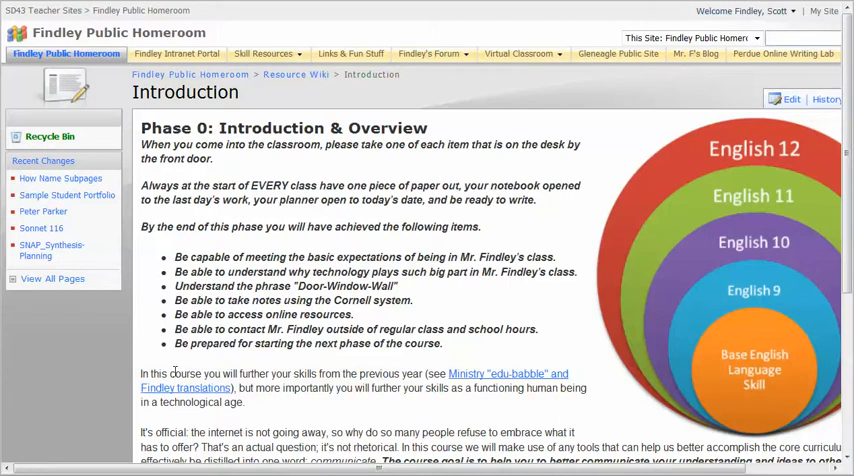
- Return to the 'How Name Subpages' page
left_click(59, 178)
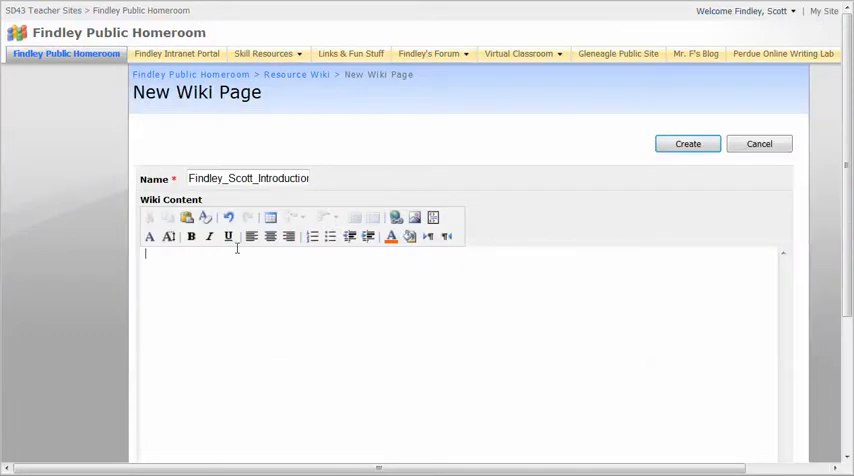
mouse_move(737, 159)
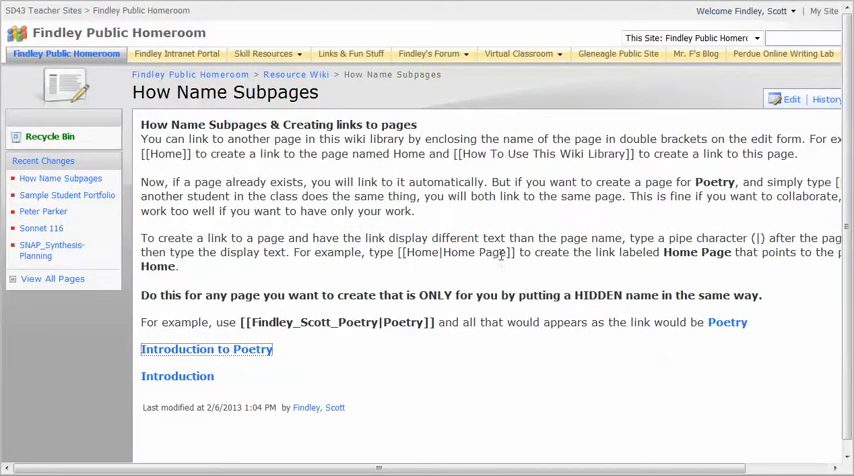
mouse_move(727, 322)
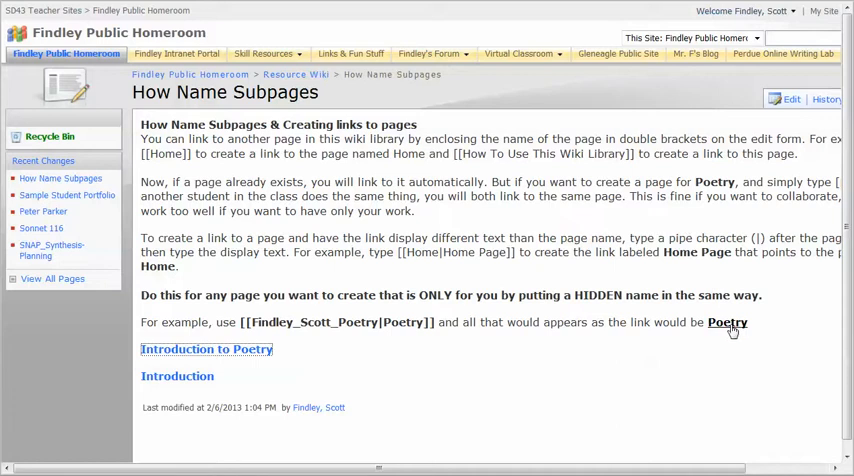